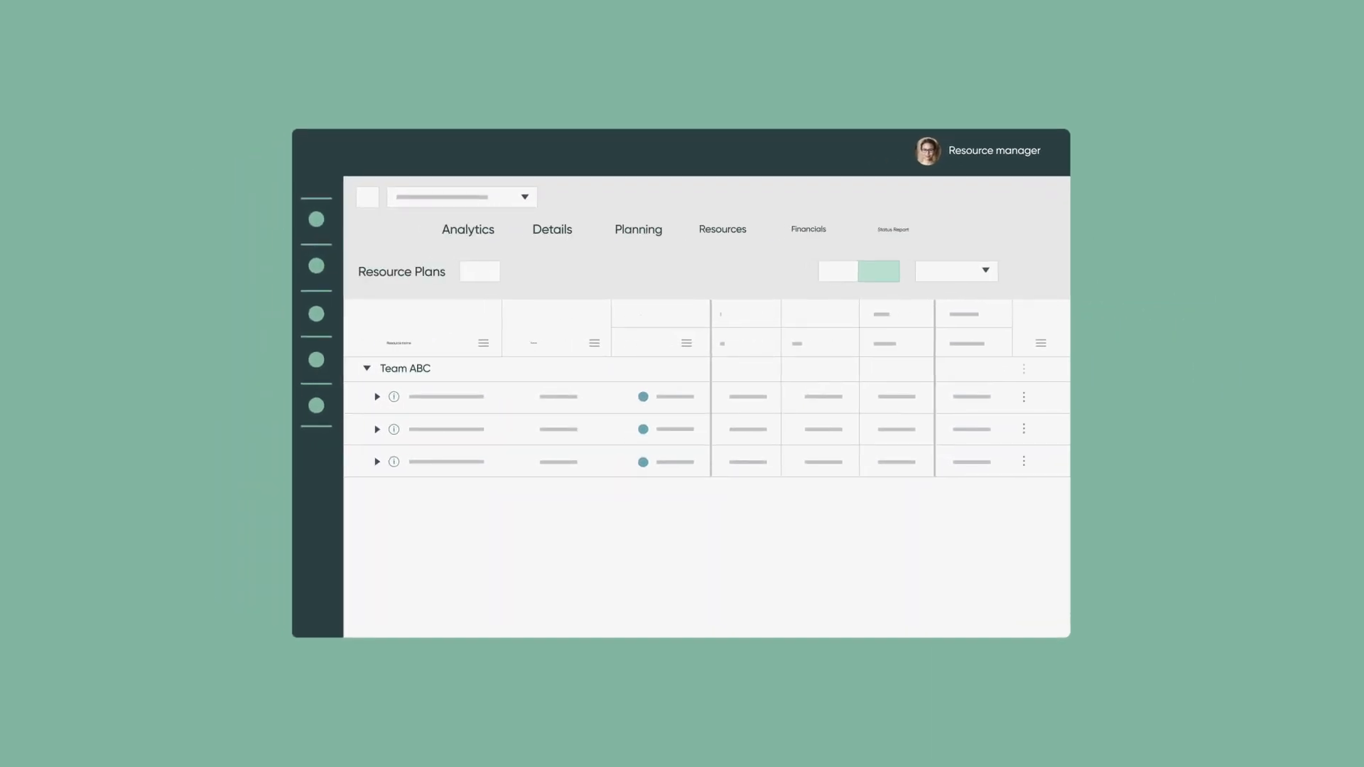
Step: Open the Outsource FSM Support Team project workspace on its Resources tab, Month and Hours view
{"action": "left_click", "coordinate": [722, 229]}
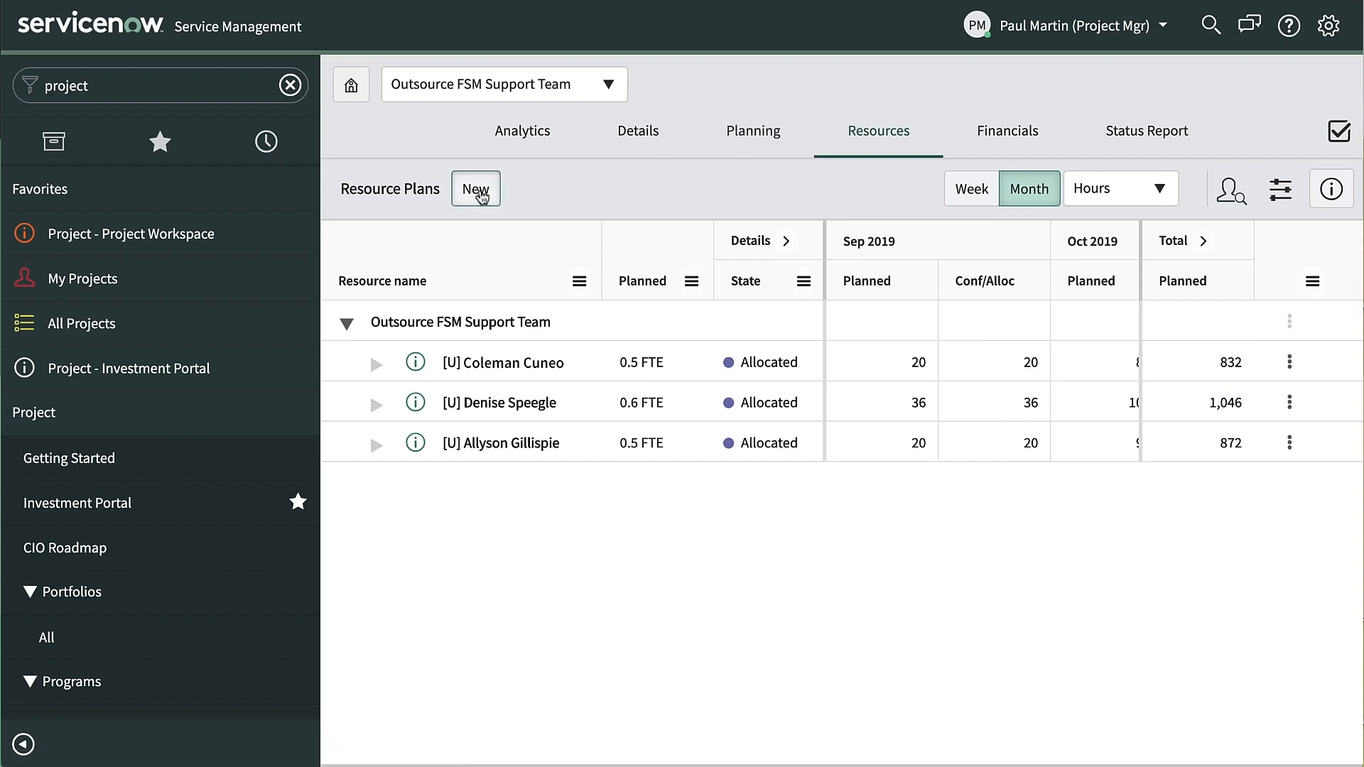
{"action": "left_click", "coordinate": [476, 189]}
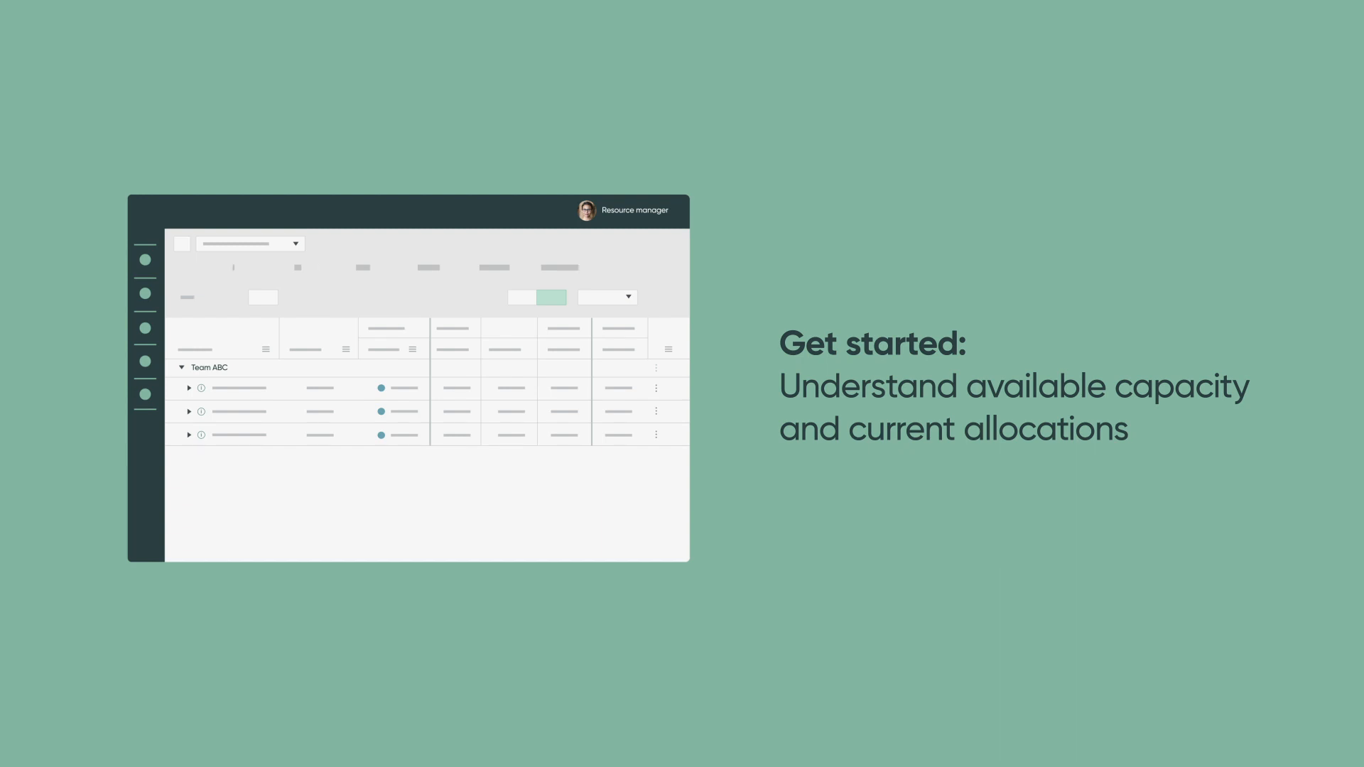
{"action": "left_click", "coordinate": [438, 267]}
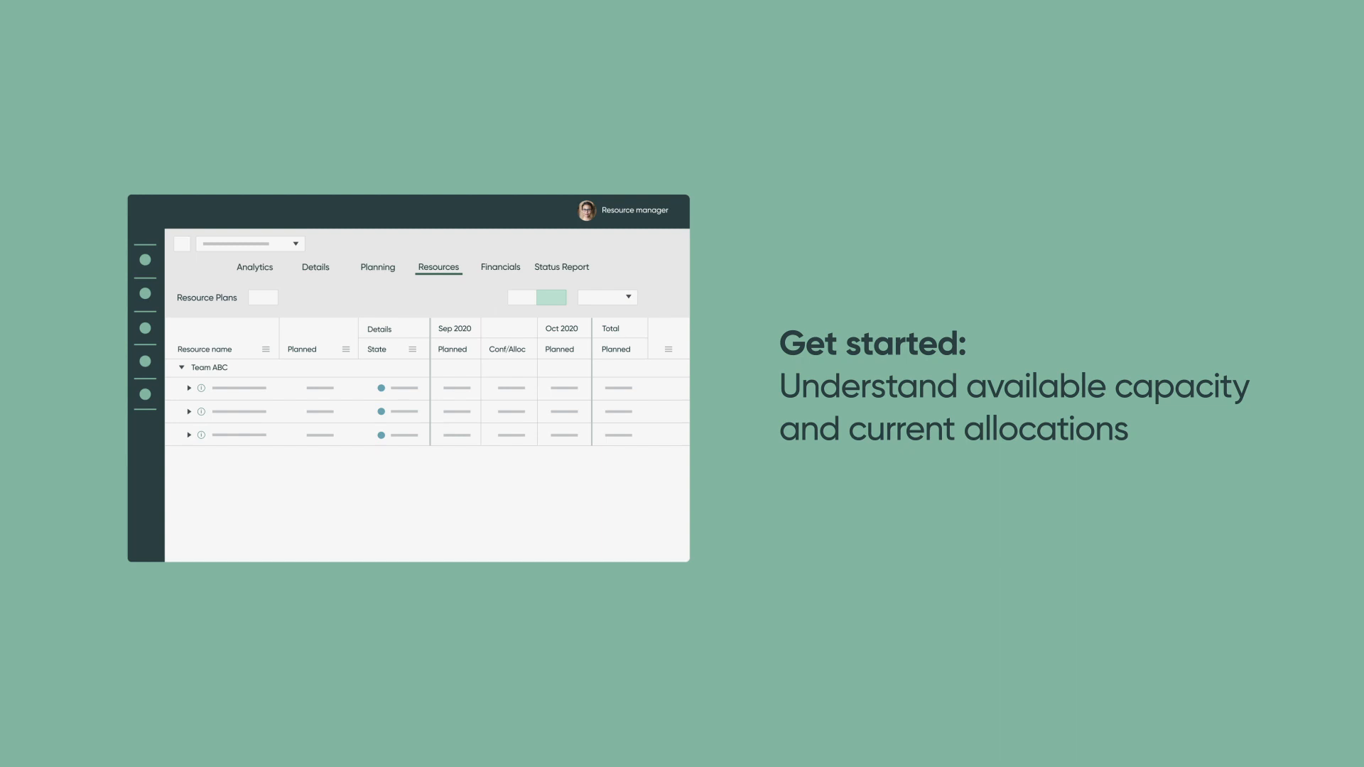